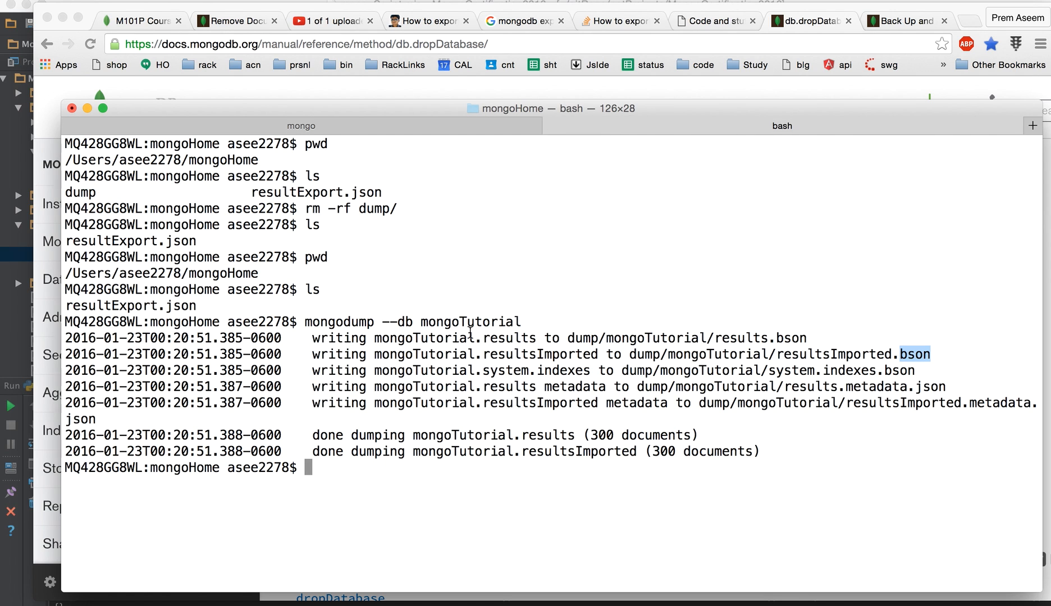
type("ls")
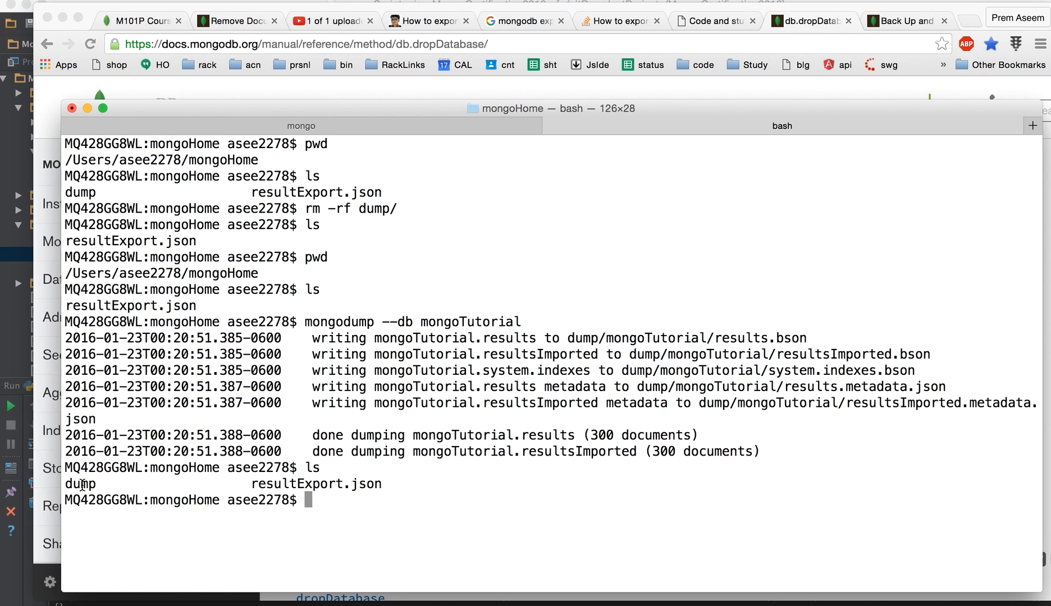